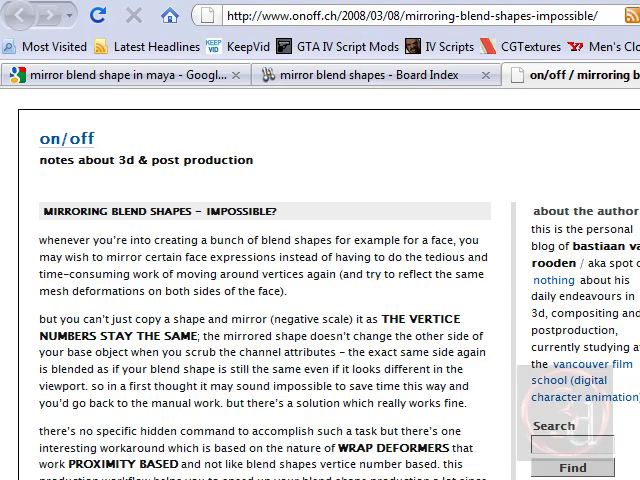
- Create a polygon cube named base and a duplicate renamed 'Left' beside it
{"action": "scroll", "scroll_direction": "down", "scroll_amount": 3}
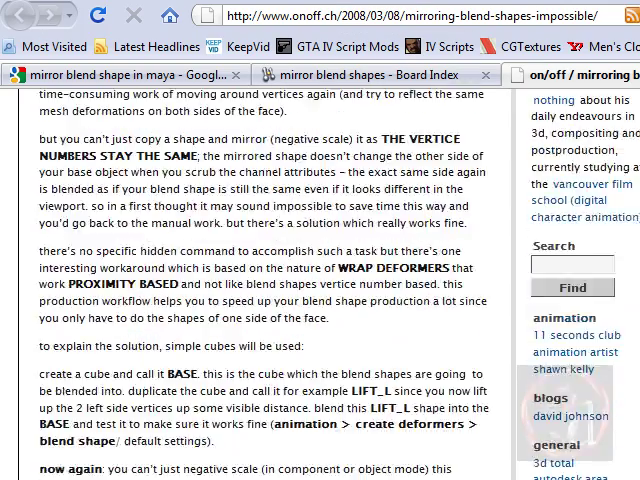
{"action": "scroll", "scroll_direction": "down", "scroll_amount": 3}
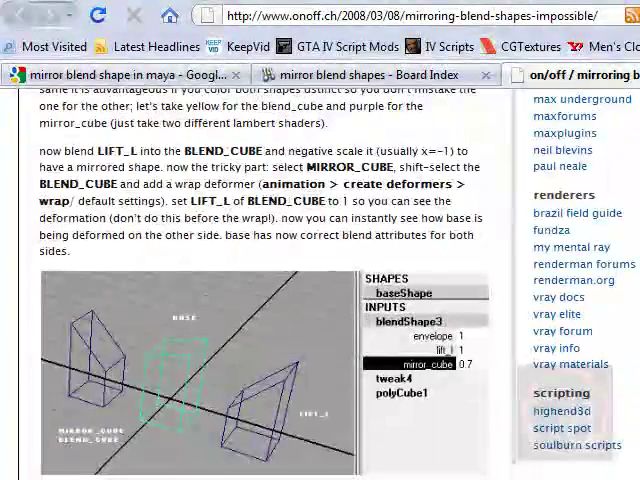
{"action": "scroll", "scroll_direction": "down", "scroll_amount": 3}
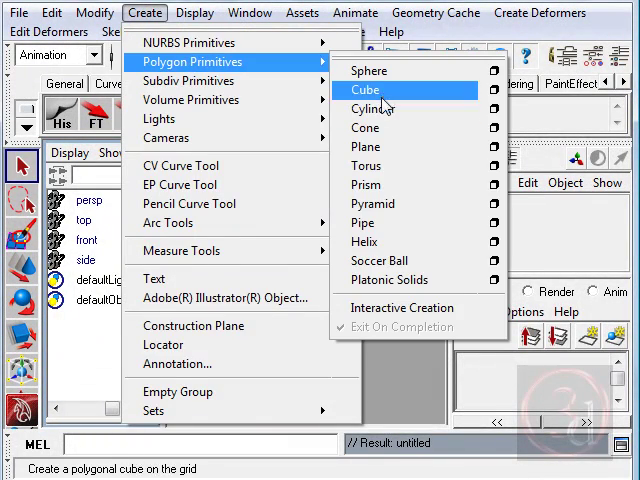
{"action": "left_click", "coordinate": [370, 90]}
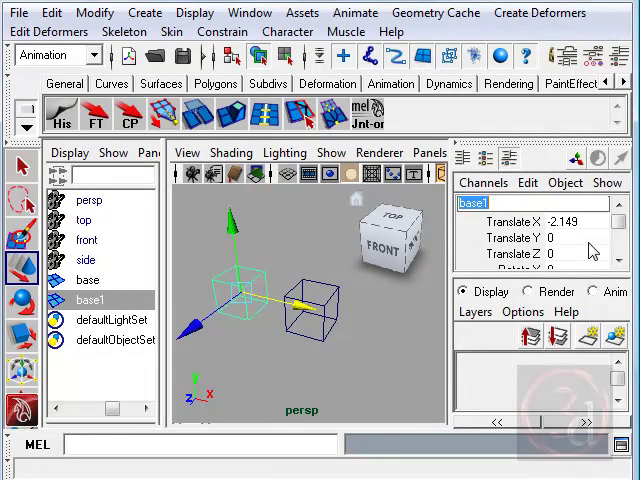
{"action": "type", "text": "Left"}
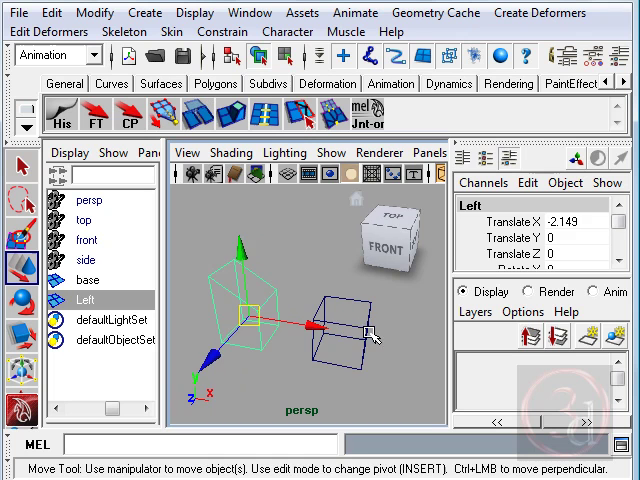
- Select the base cube to duplicate it
{"action": "left_click", "coordinate": [90, 280]}
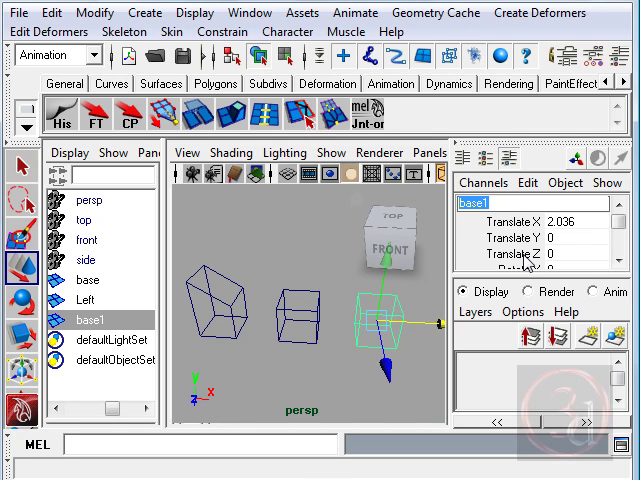
- Rename one copy 'blend' and the other copy 'Right'
{"action": "type", "text": "blend"}
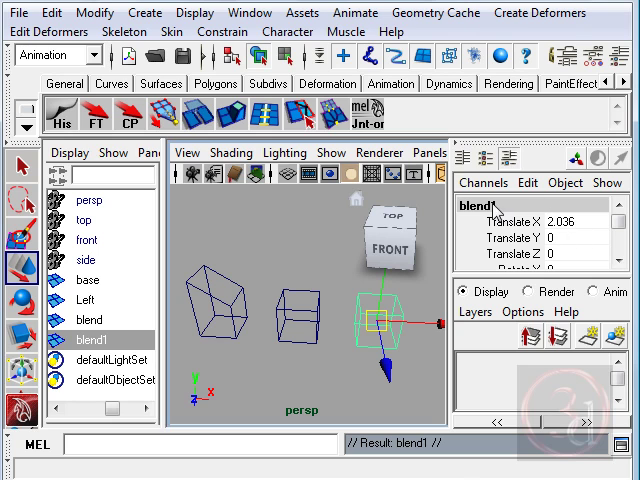
{"action": "double_click", "coordinate": [490, 203]}
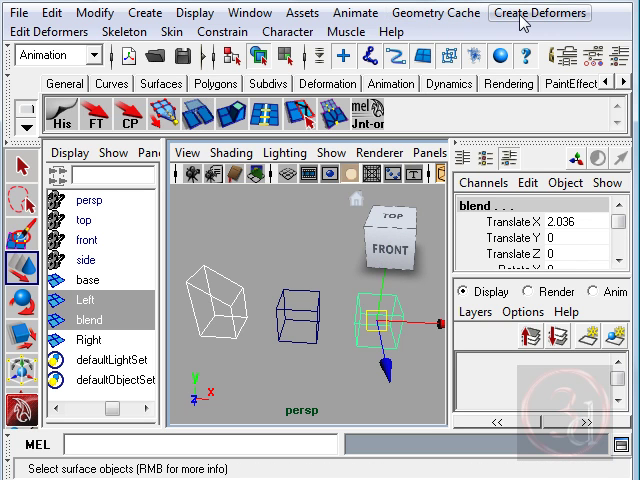
- Apply Create Deformers > Blend Shape with Left as target of blend
{"action": "left_click", "coordinate": [539, 12]}
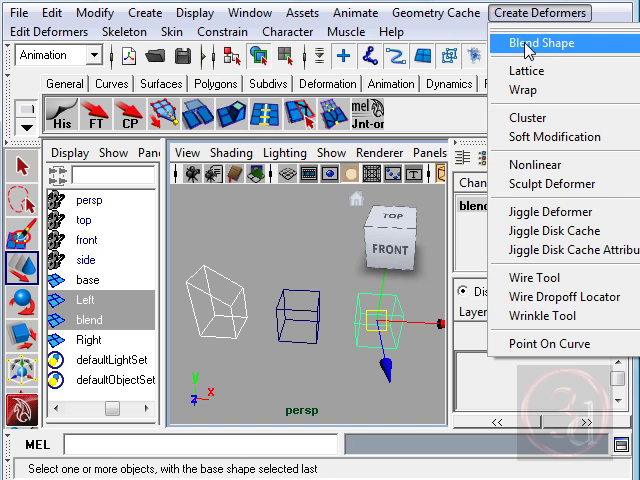
{"action": "left_click", "coordinate": [540, 43]}
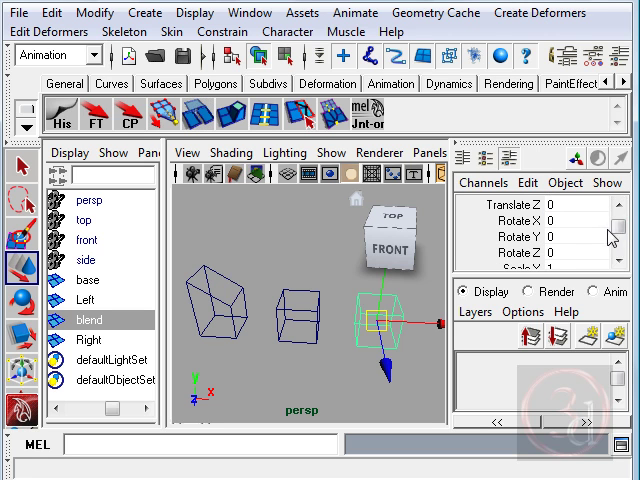
- Set the blend cube's Scale X to -1 in the Channel Box
{"action": "scroll", "scroll_direction": "down", "scroll_amount": 3}
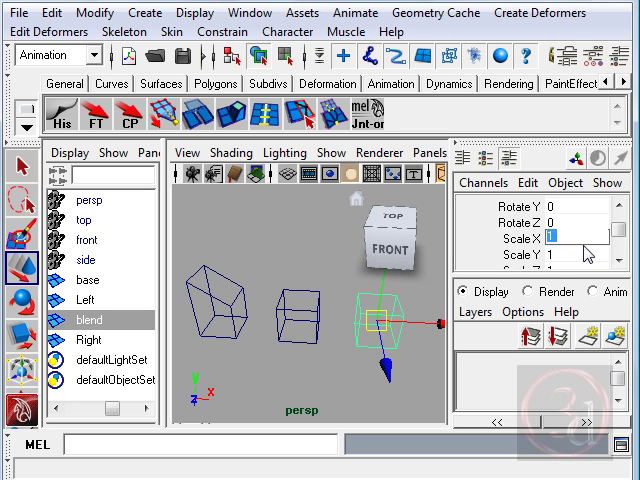
{"action": "type", "text": "-1"}
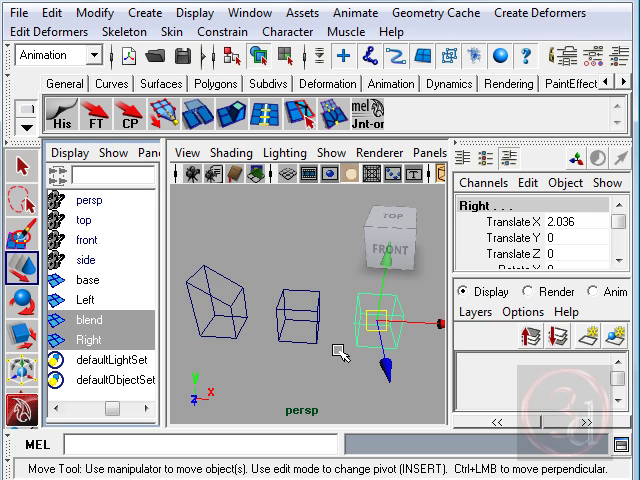
{"action": "mouse_move", "coordinate": [539, 12]}
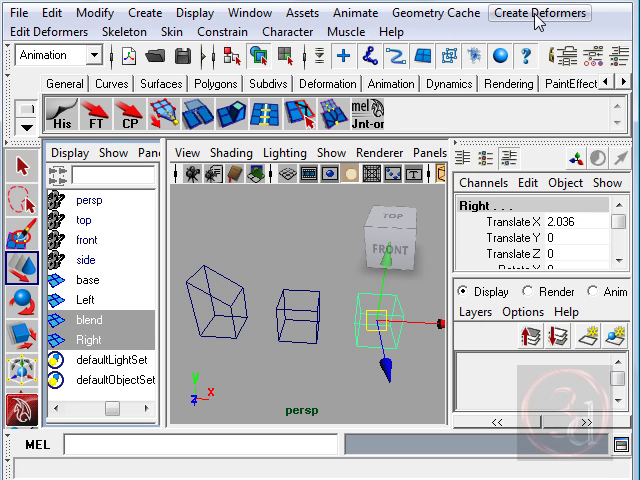
- Create a wrap deformer on Right from the Wrap option box
{"action": "left_click", "coordinate": [539, 12]}
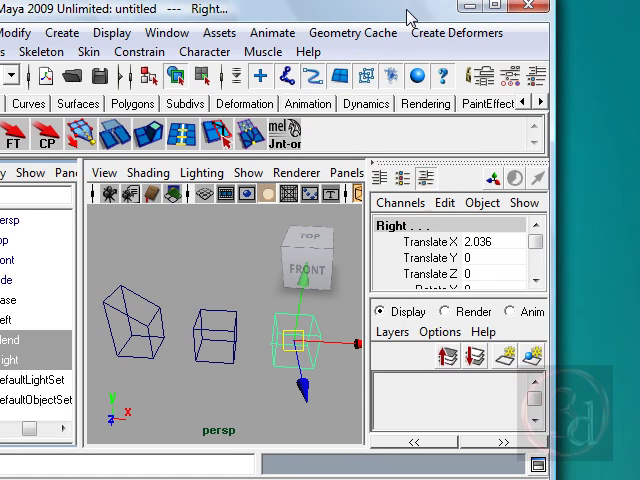
{"action": "left_click", "coordinate": [454, 32]}
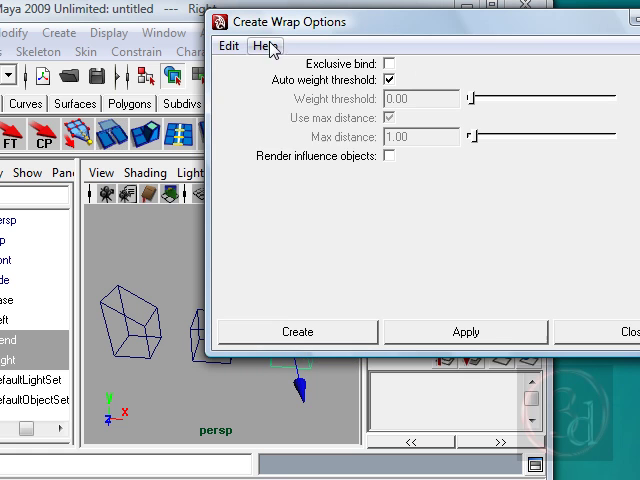
{"action": "mouse_move", "coordinate": [340, 28]}
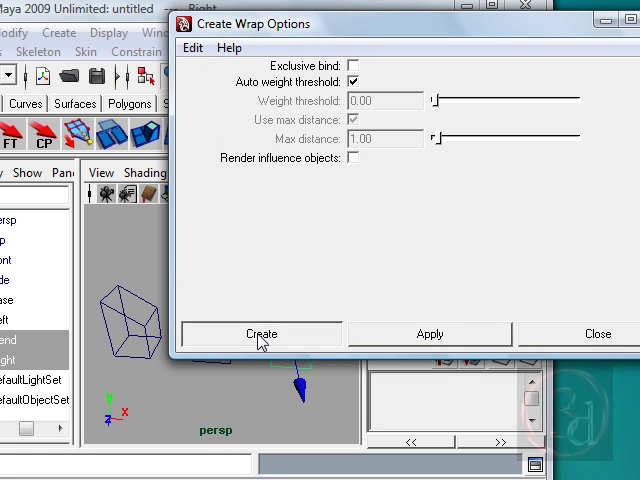
{"action": "left_click", "coordinate": [262, 334]}
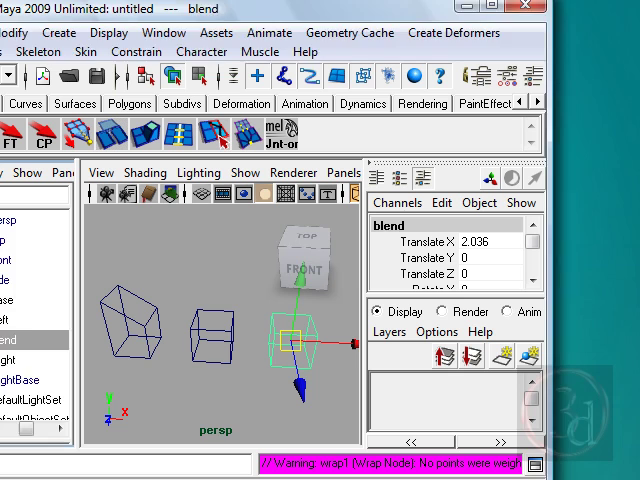
- Open the Blend Shape editor and raise the Left weight to 1.000
{"action": "left_click", "coordinate": [30, 359]}
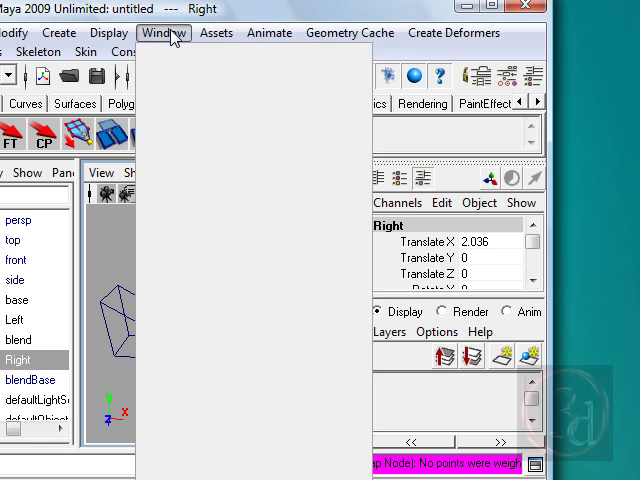
{"action": "mouse_move", "coordinate": [203, 100]}
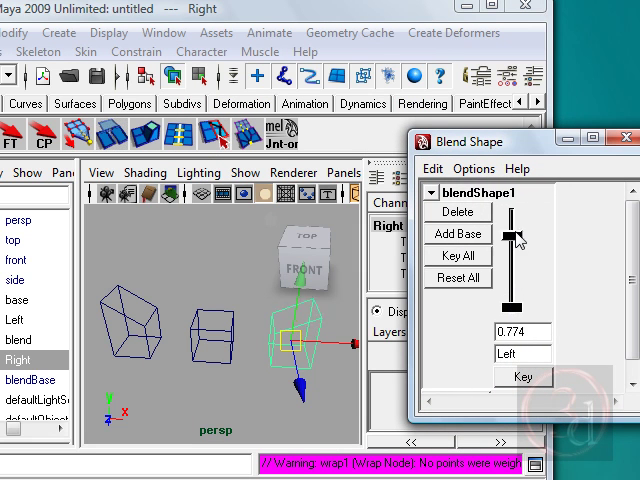
{"action": "left_click_drag", "start_coordinate": [519, 231], "coordinate": [516, 311]}
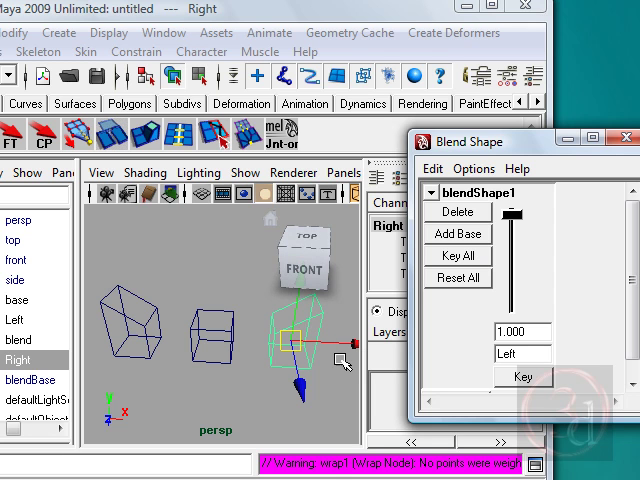
{"action": "mouse_move", "coordinate": [487, 148]}
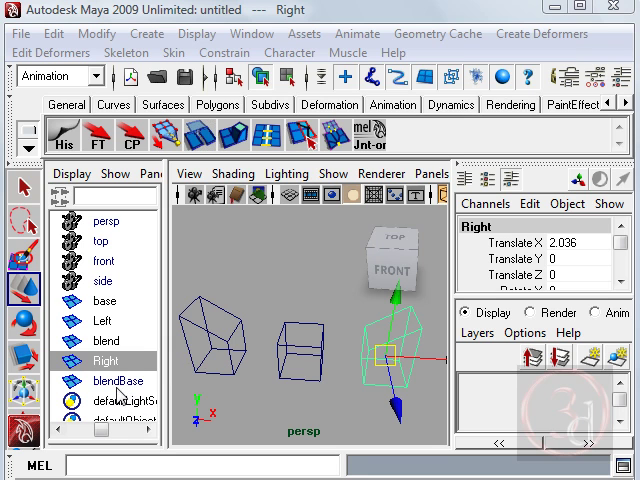
- Select blendBase and the other leftover objects in the Outliner, then select Right
{"action": "left_click", "coordinate": [106, 380]}
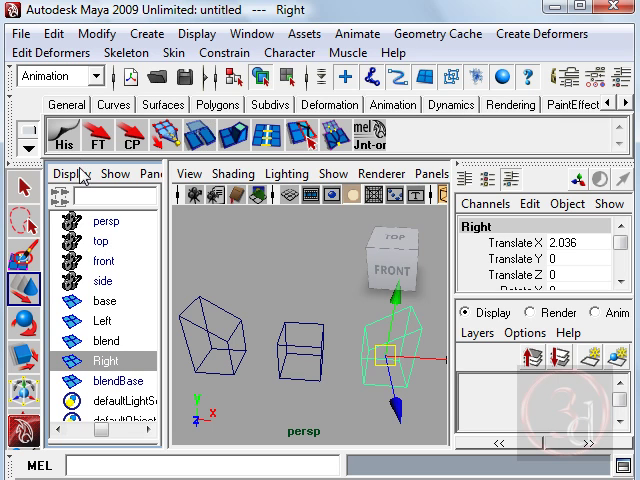
{"action": "mouse_move", "coordinate": [143, 301]}
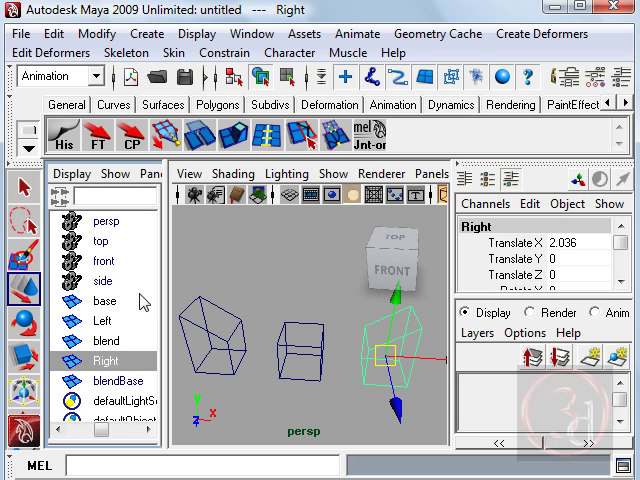
{"action": "left_click", "coordinate": [105, 341]}
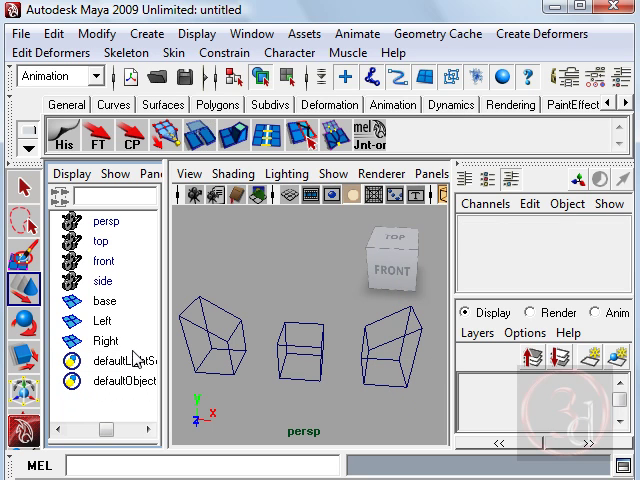
{"action": "left_click", "coordinate": [106, 341]}
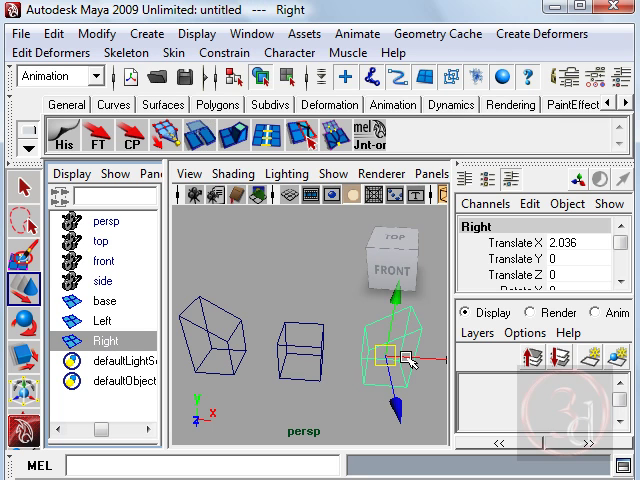
{"action": "mouse_move", "coordinate": [295, 410]}
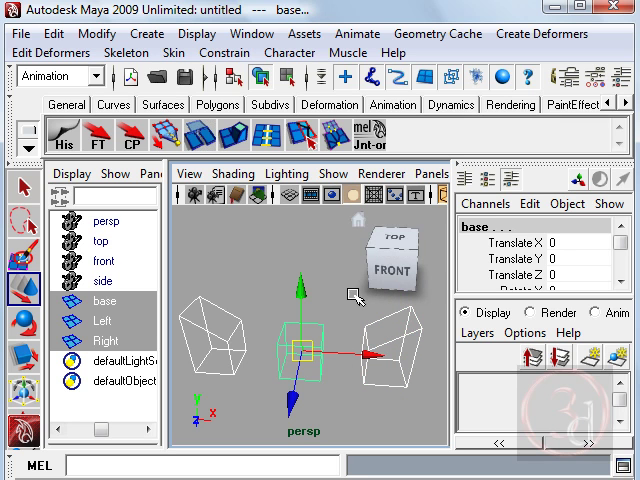
- Apply Create Deformers > Blend Shape with Left and Right as targets of base
{"action": "left_click", "coordinate": [541, 33]}
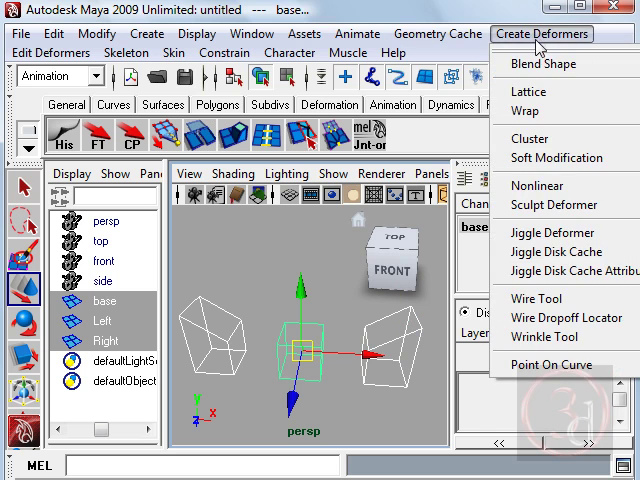
{"action": "left_click", "coordinate": [543, 64]}
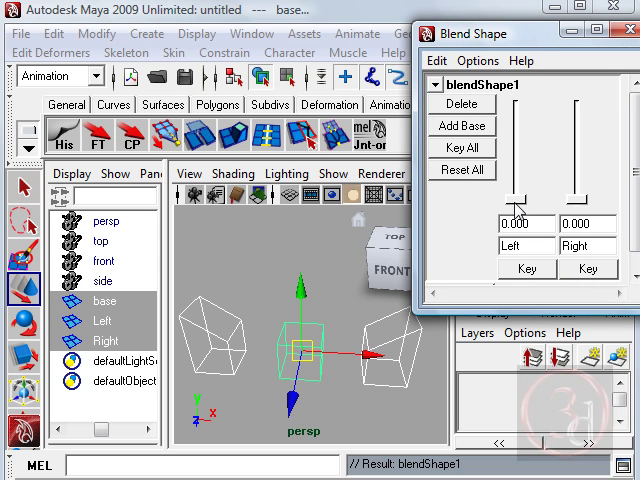
- Drag base's Left blend weight slider to 1.000
{"action": "left_click_drag", "start_coordinate": [514, 205], "coordinate": [514, 110]}
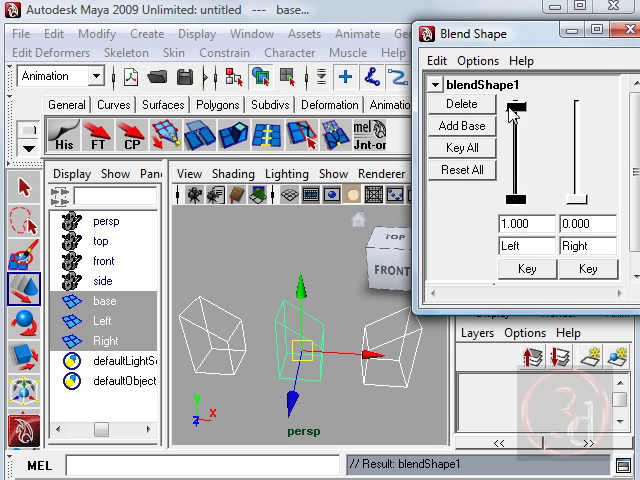